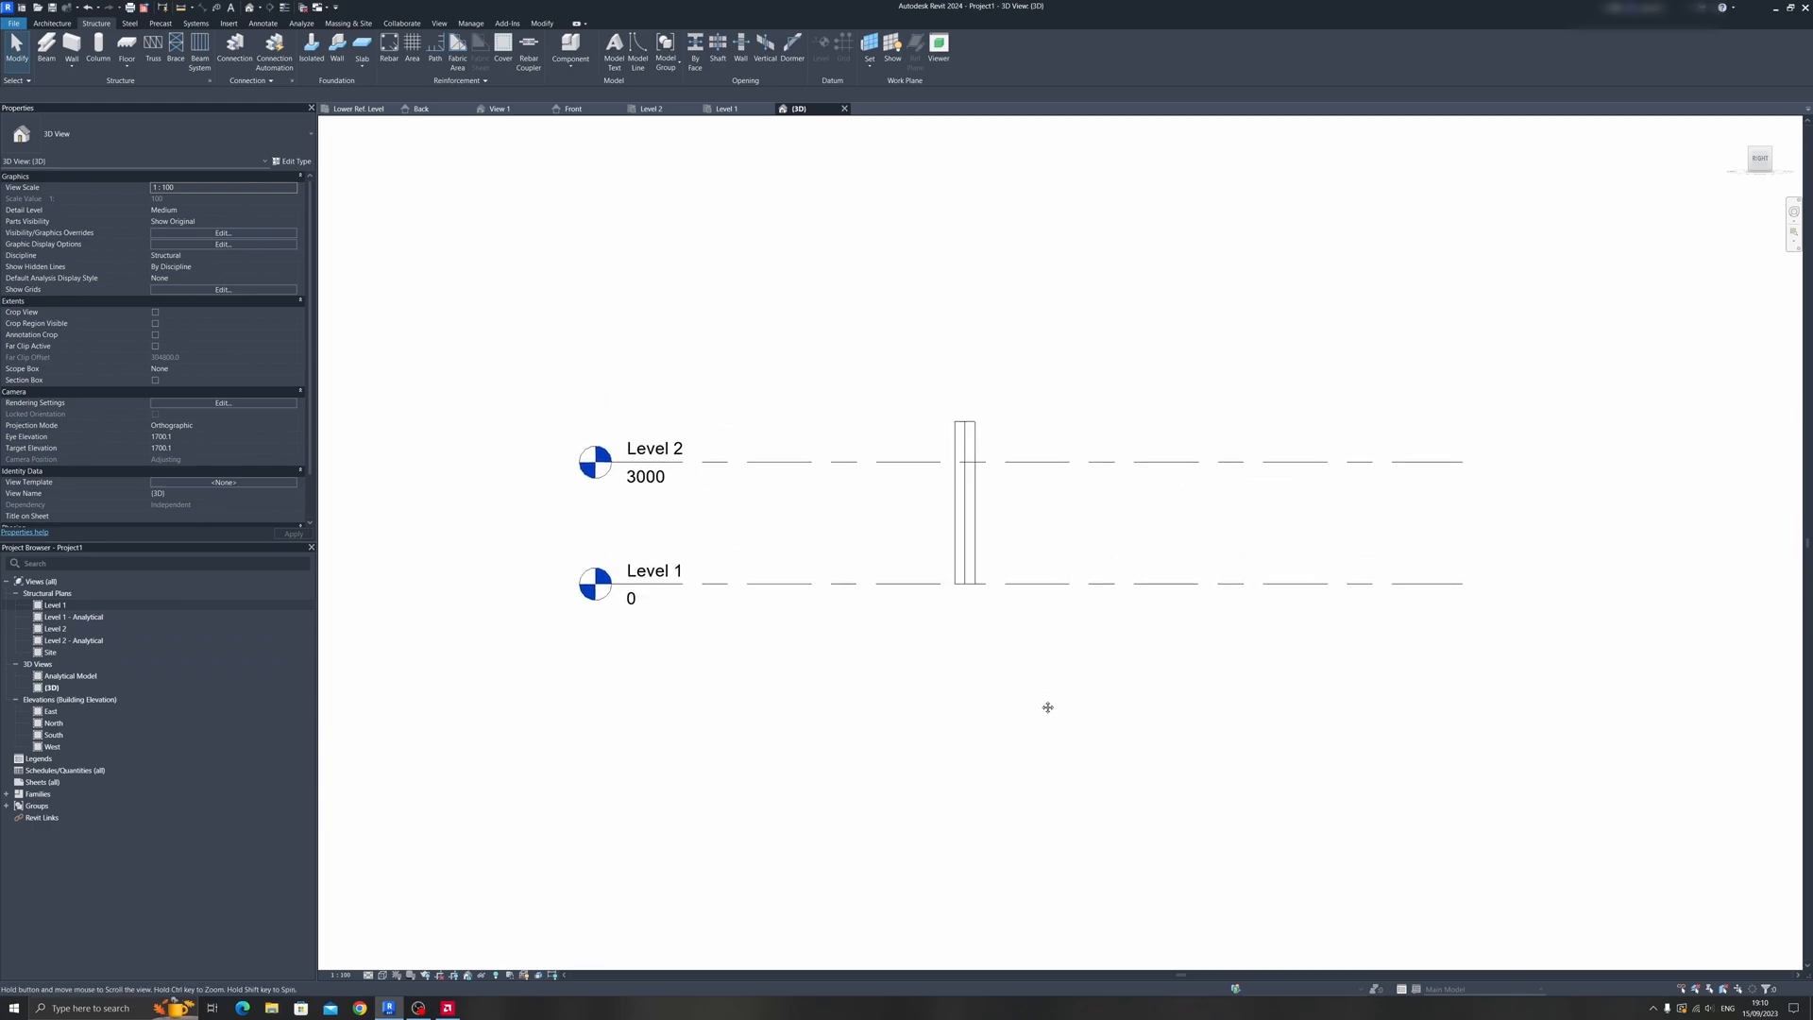
- Inspect the structural column's level constraints in the 3D view by selecting it
click(967, 521)
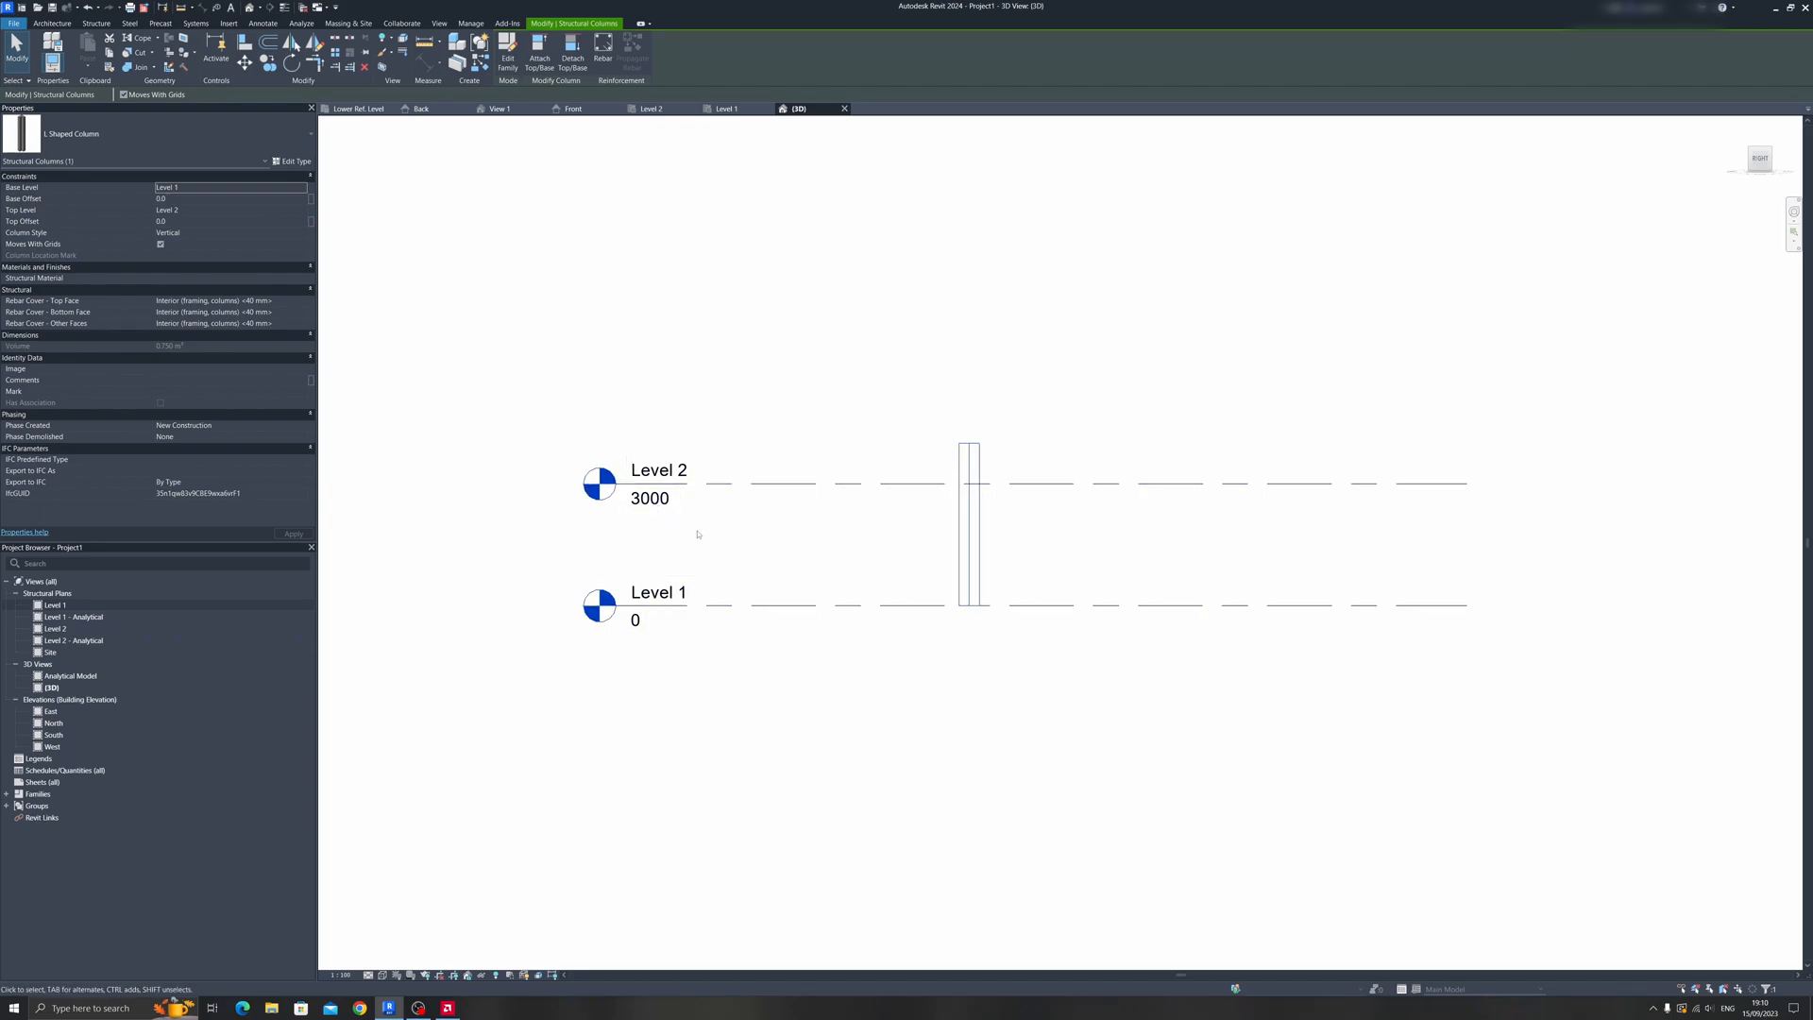
click(971, 522)
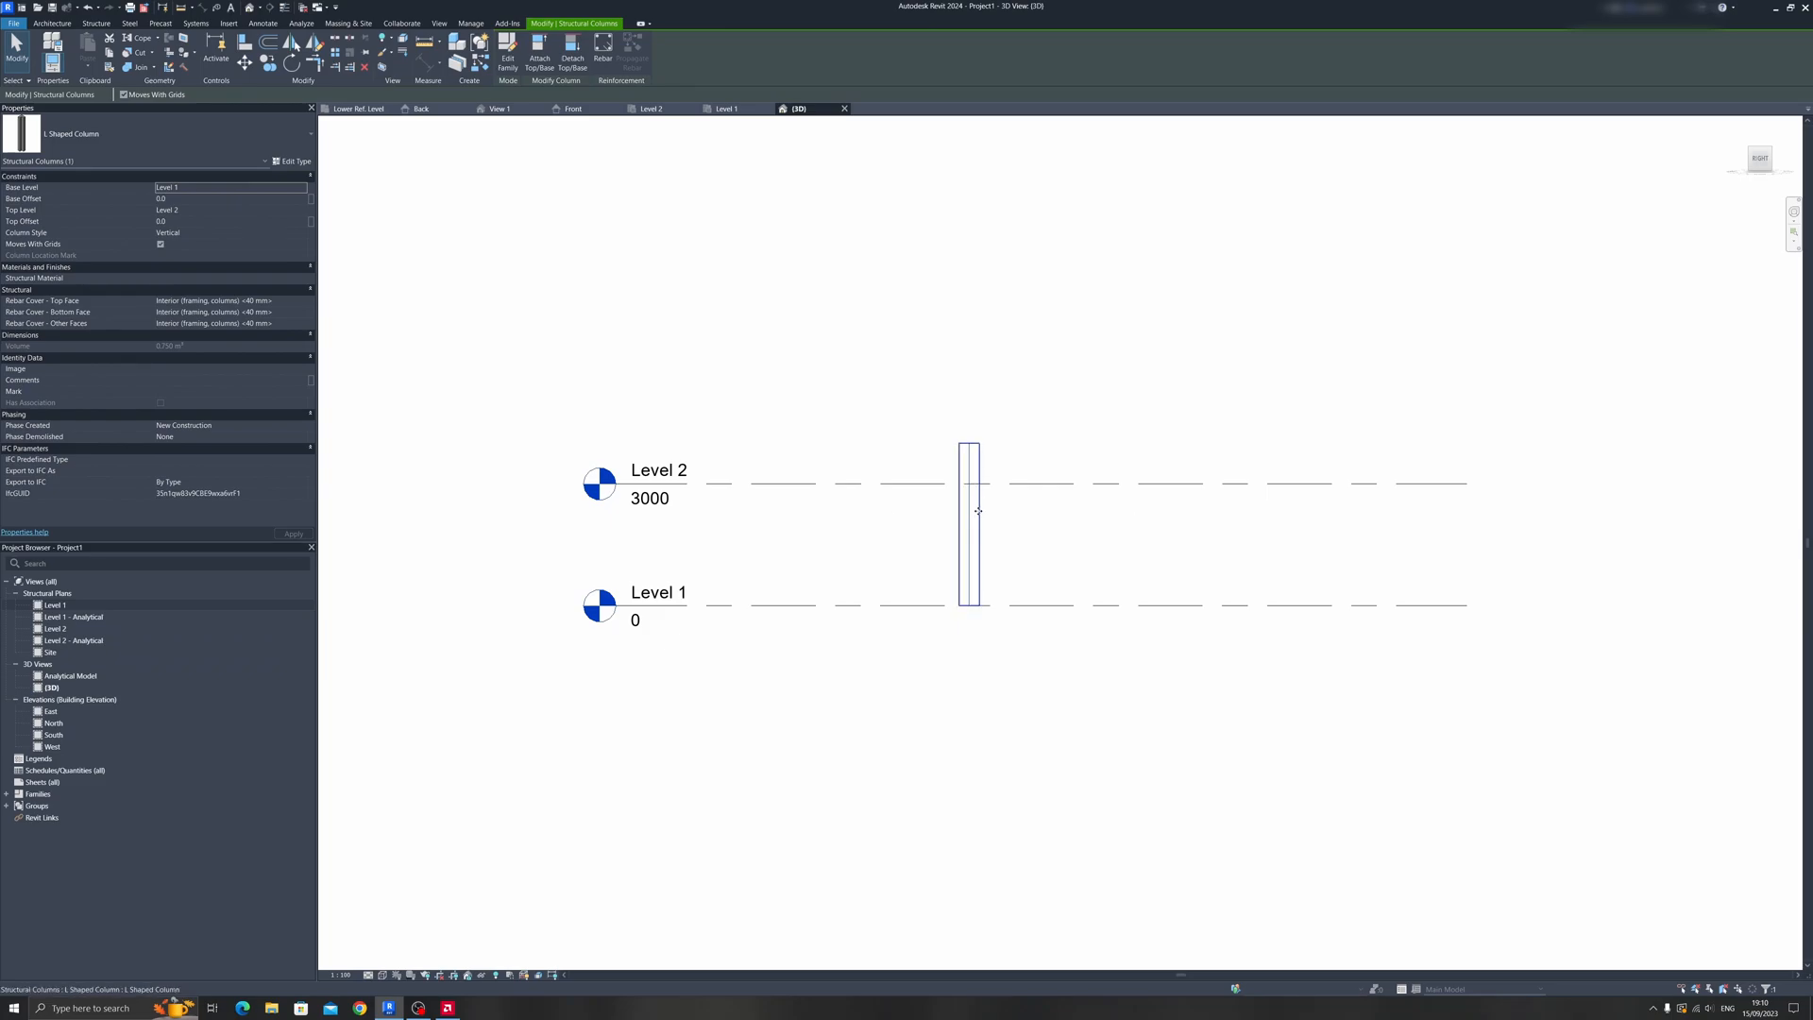
click(657, 470)
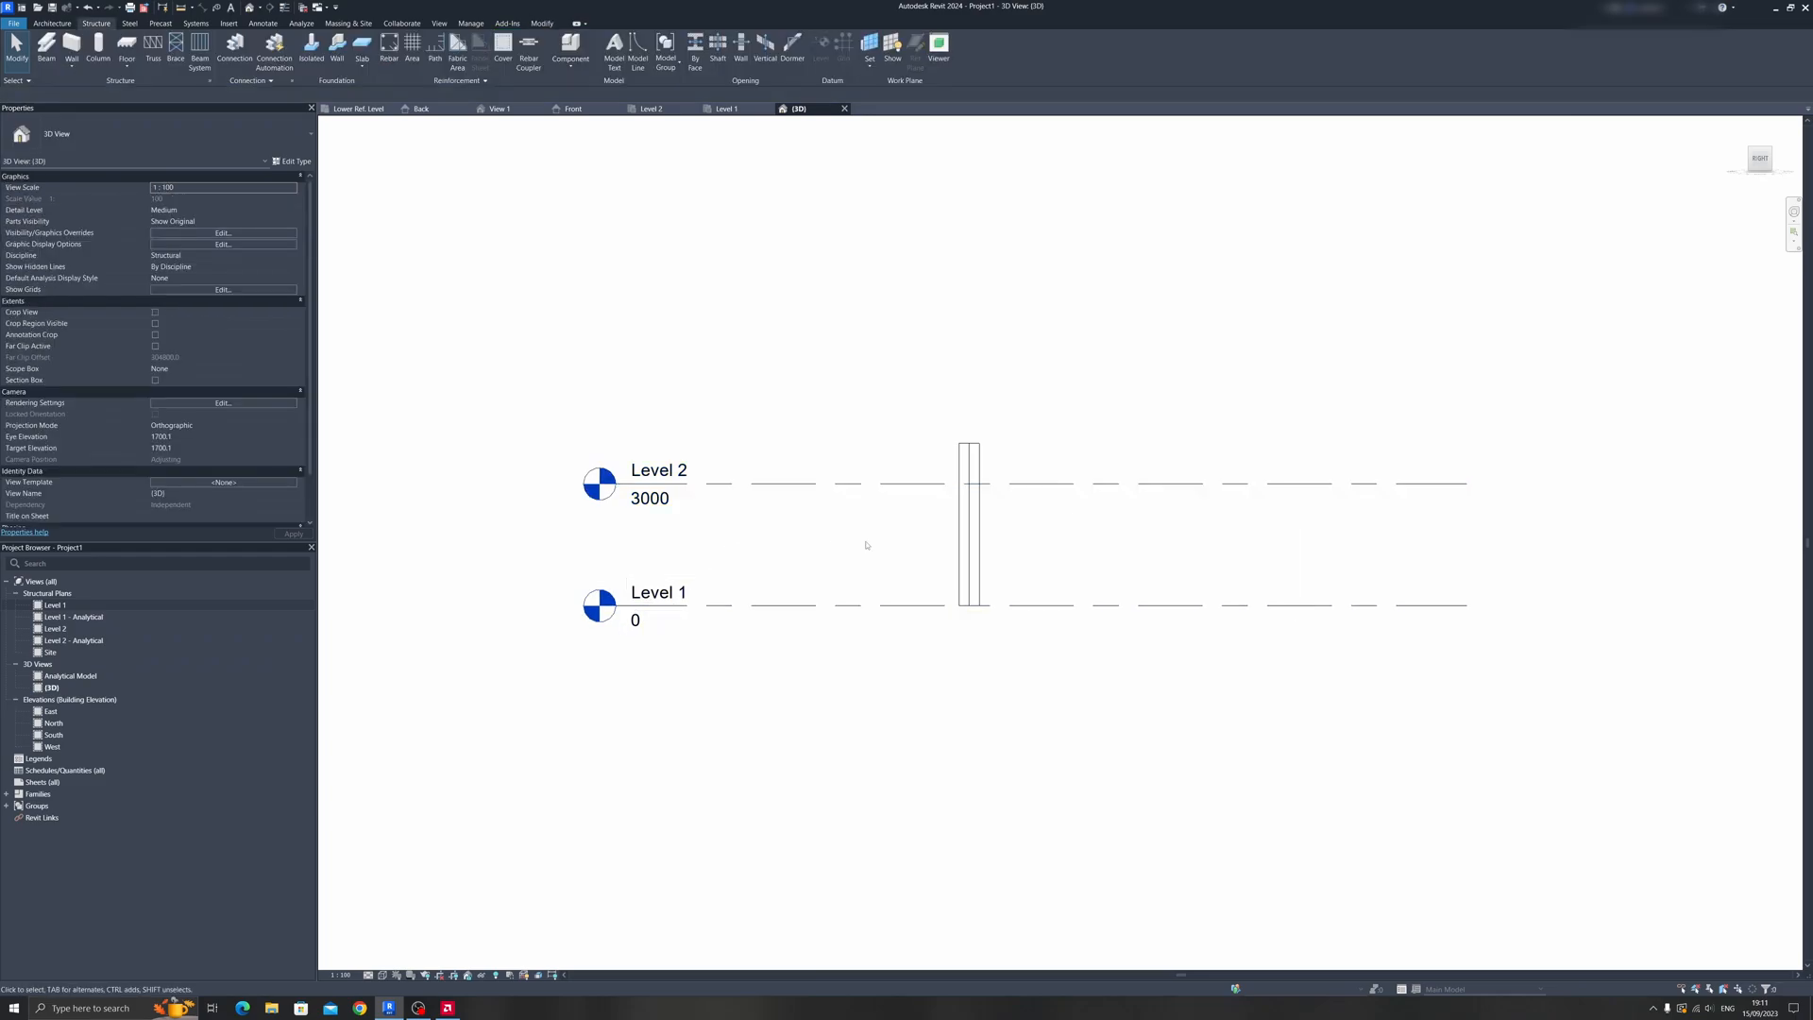
click(968, 521)
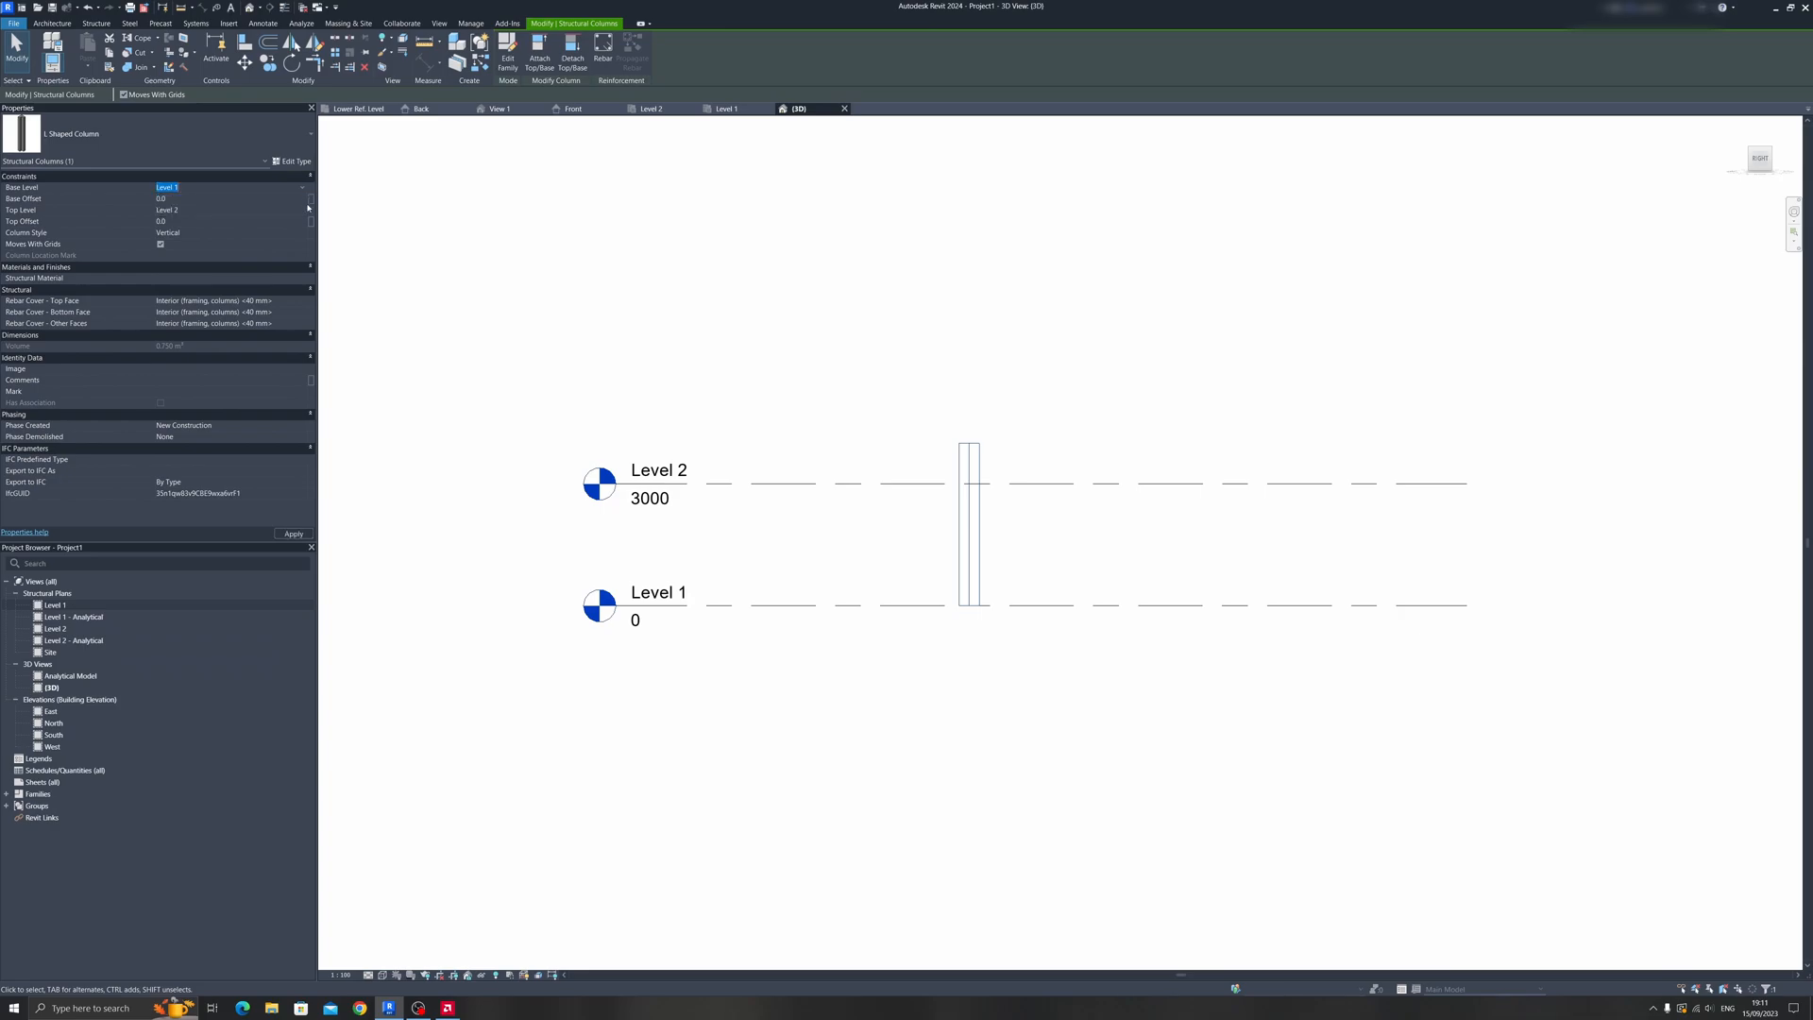
click(214, 209)
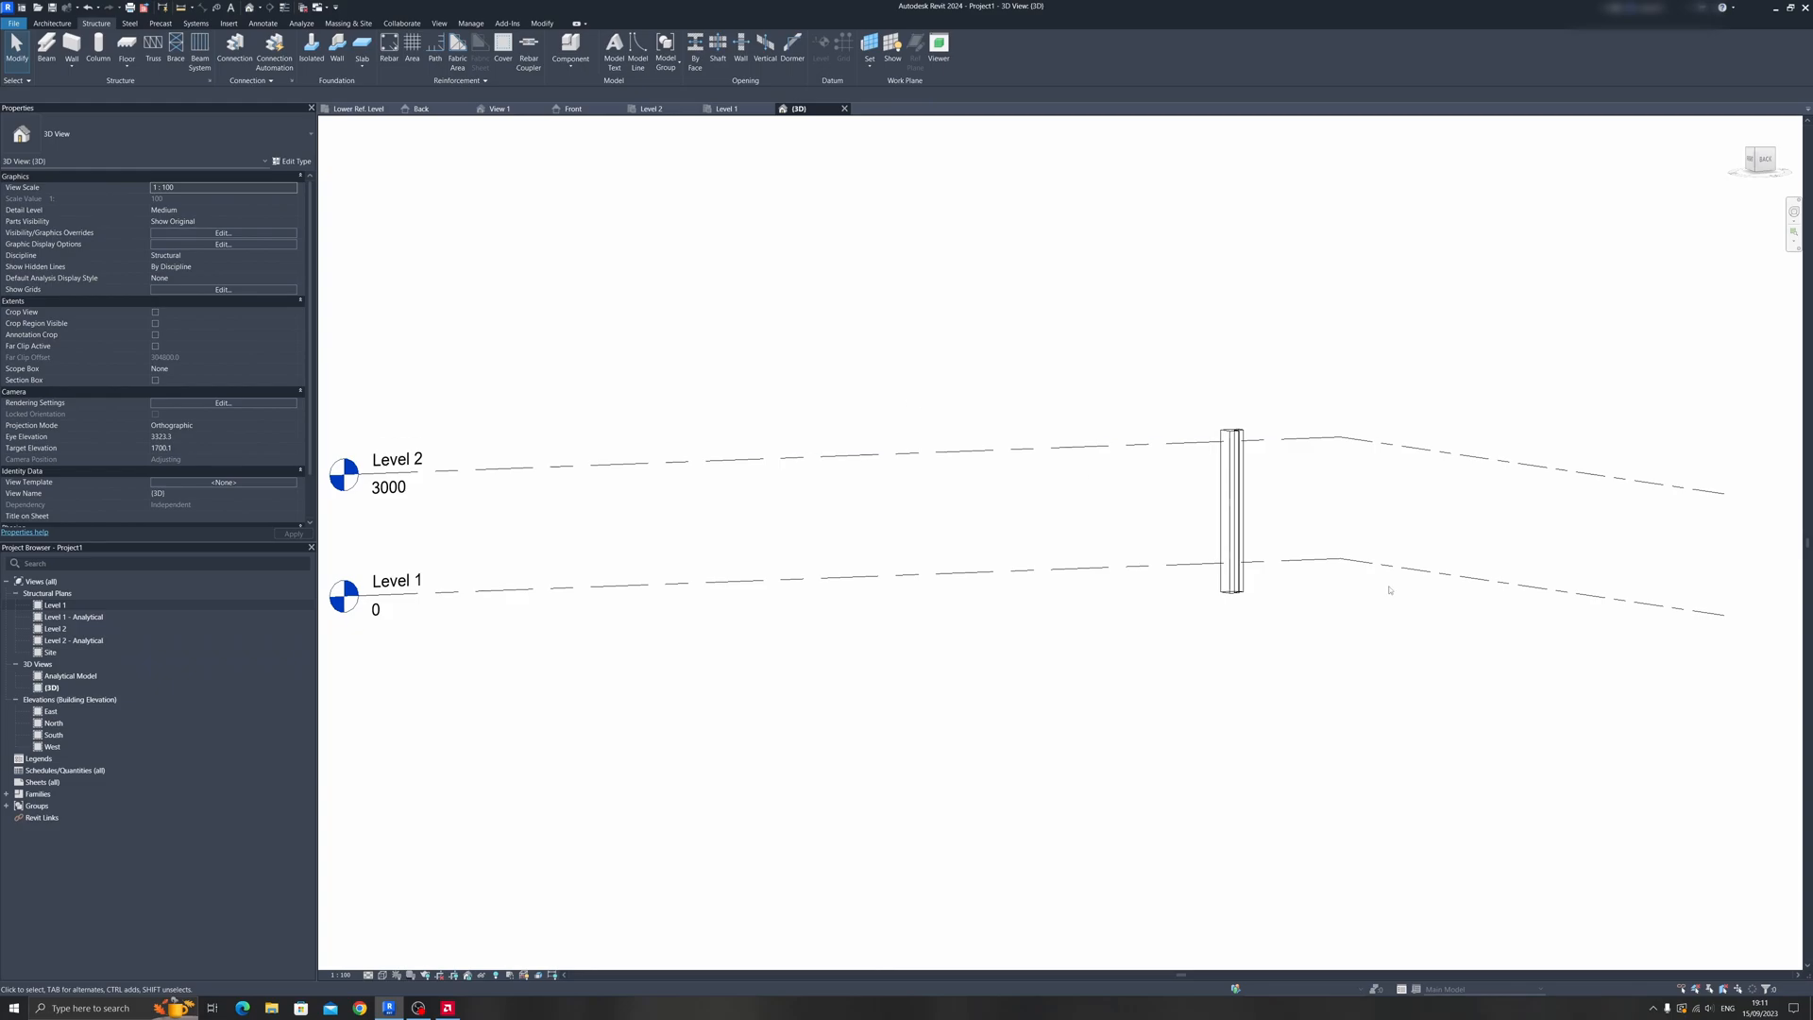
- Bring the L Shaped Column family into the Family Editor from the selected column
click(1234, 508)
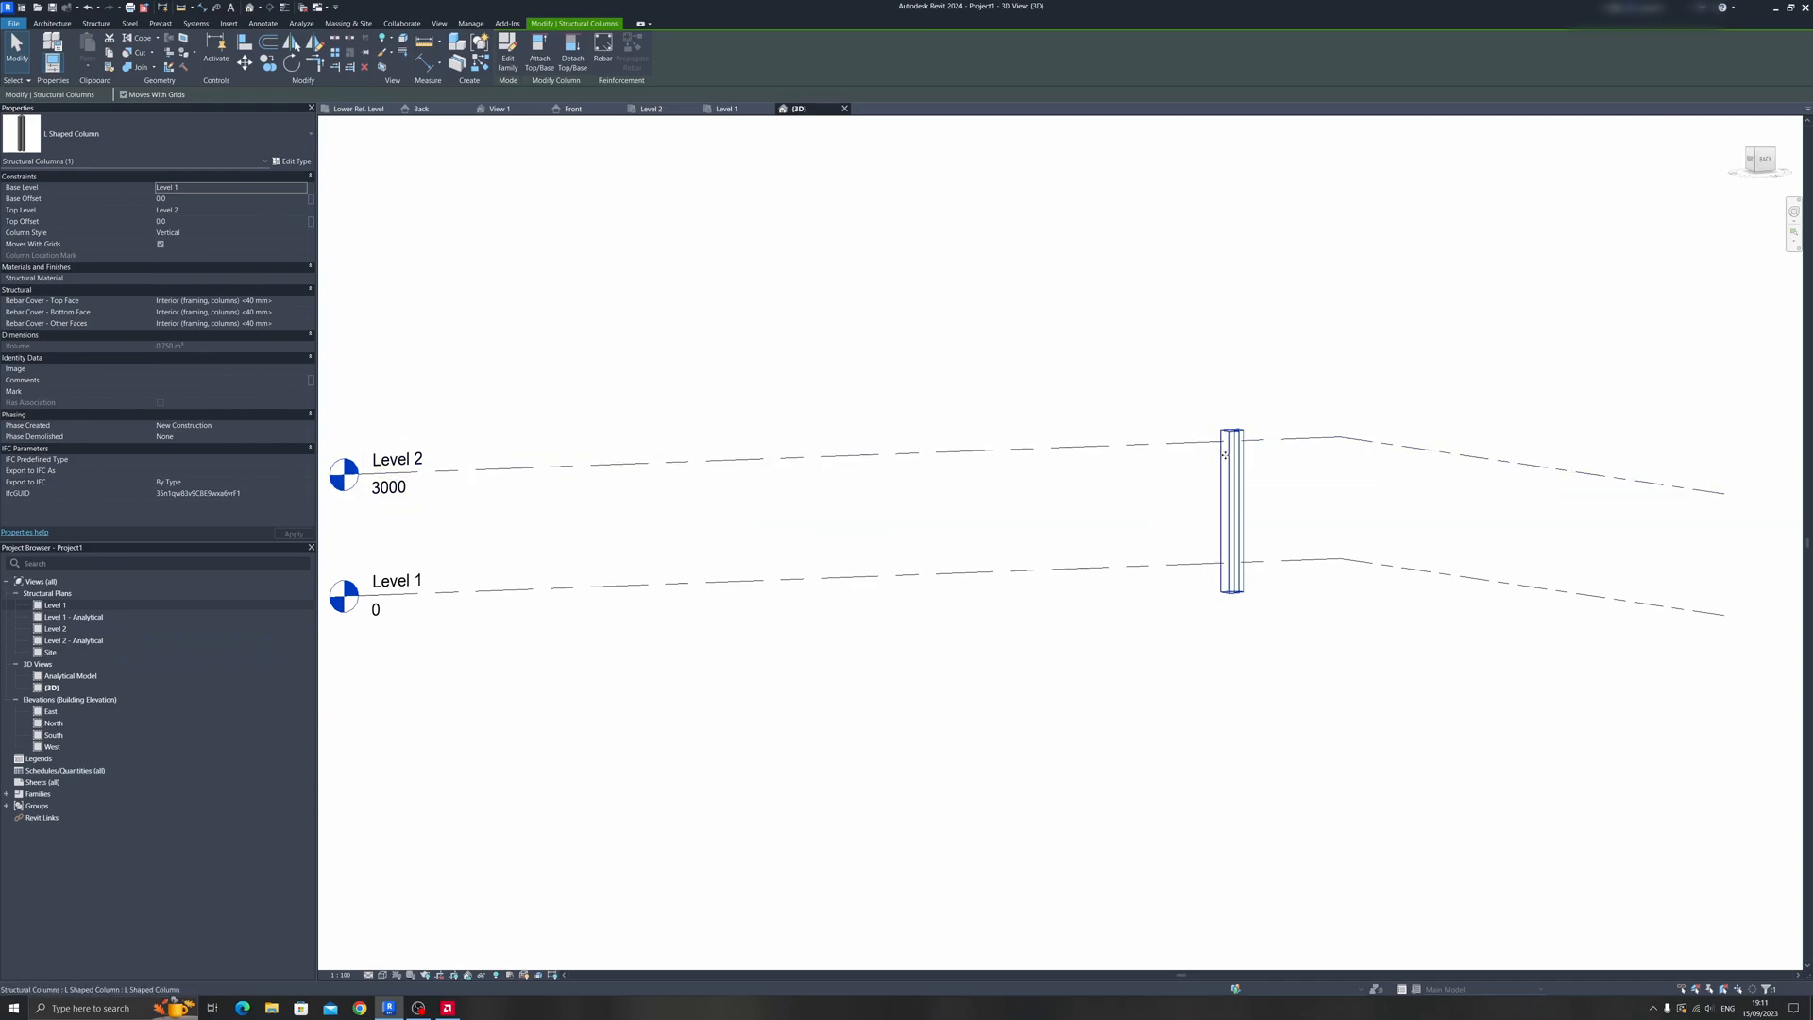
double_click(1234, 508)
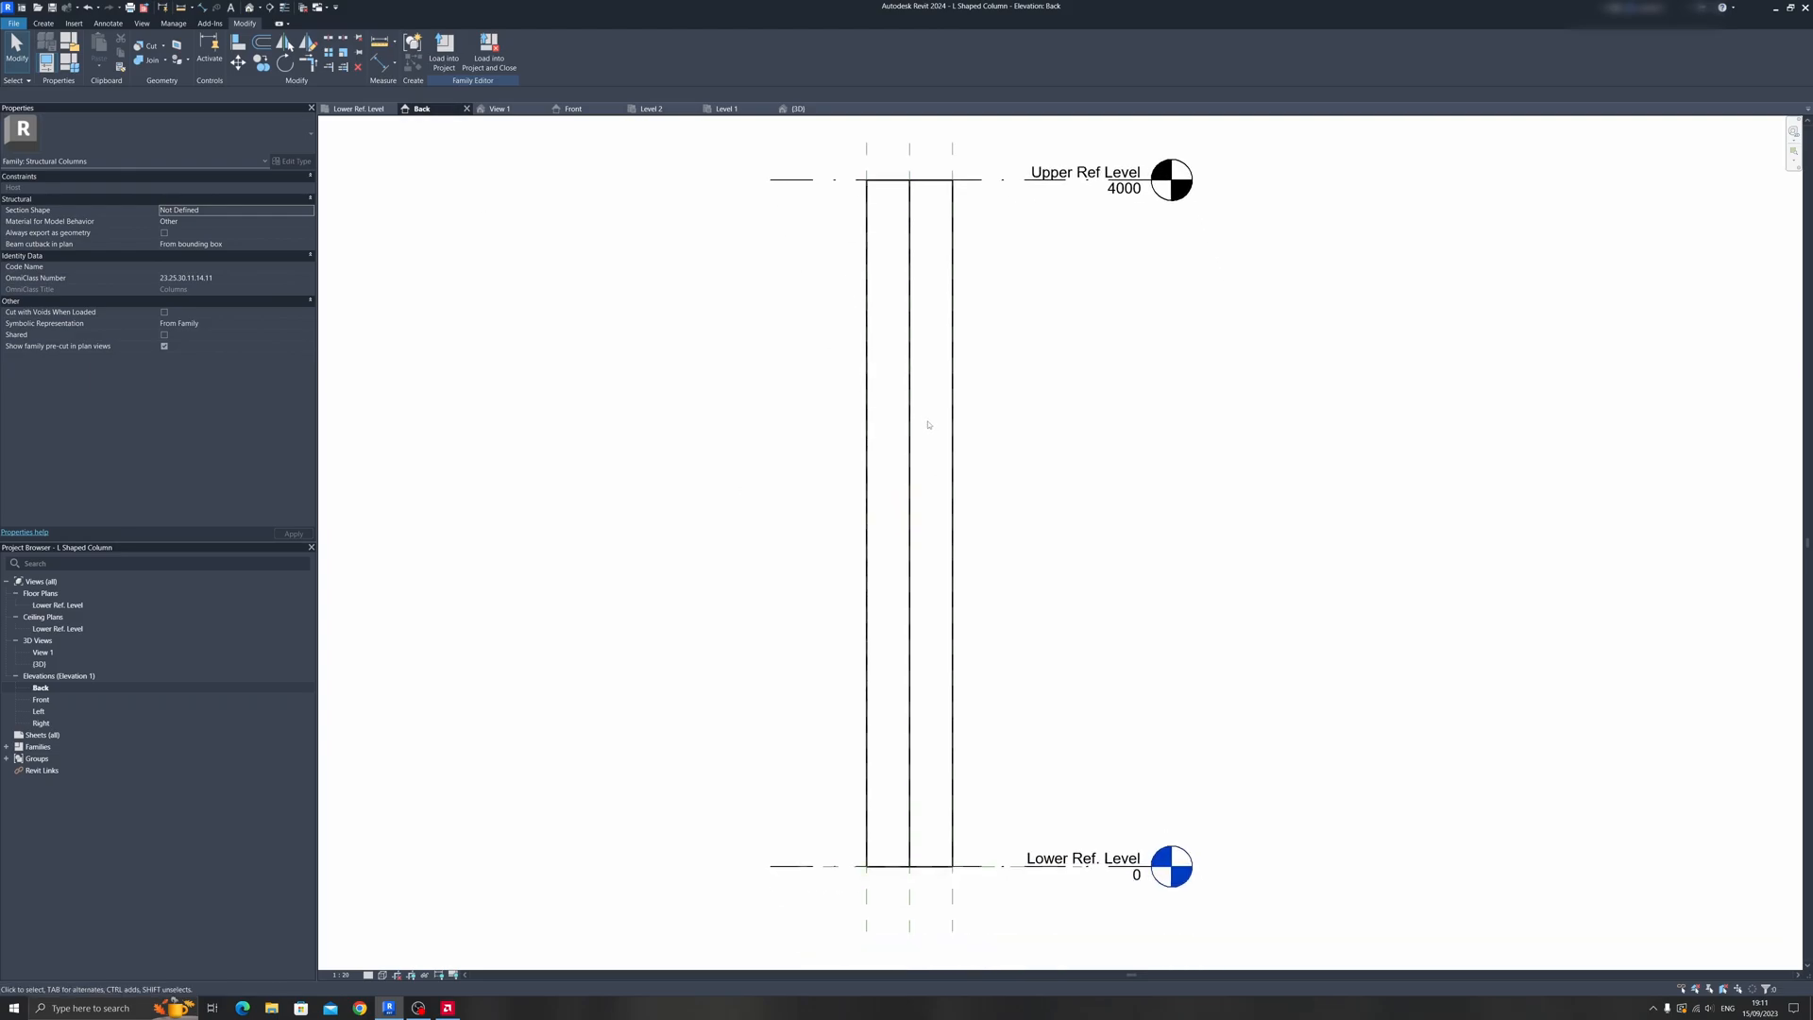
- Select the column extrusion and lock its top edge to the Upper Ref Level
click(910, 462)
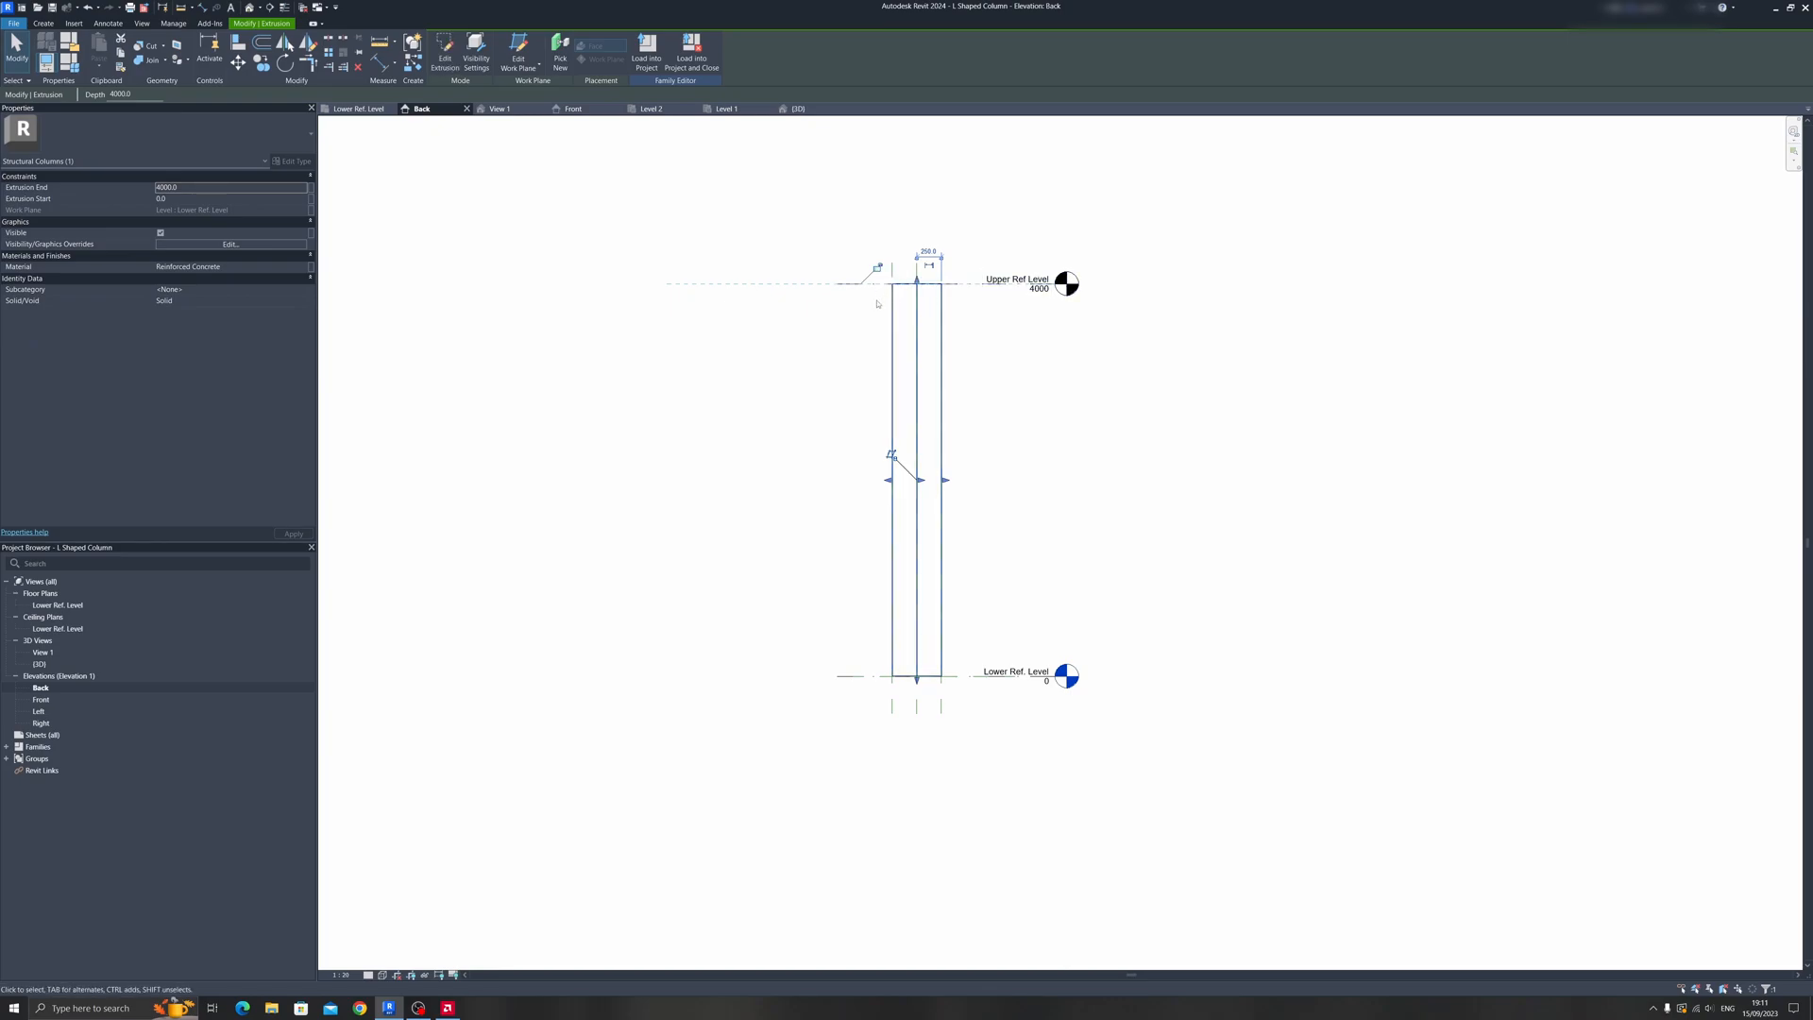
mouse_move(880, 280)
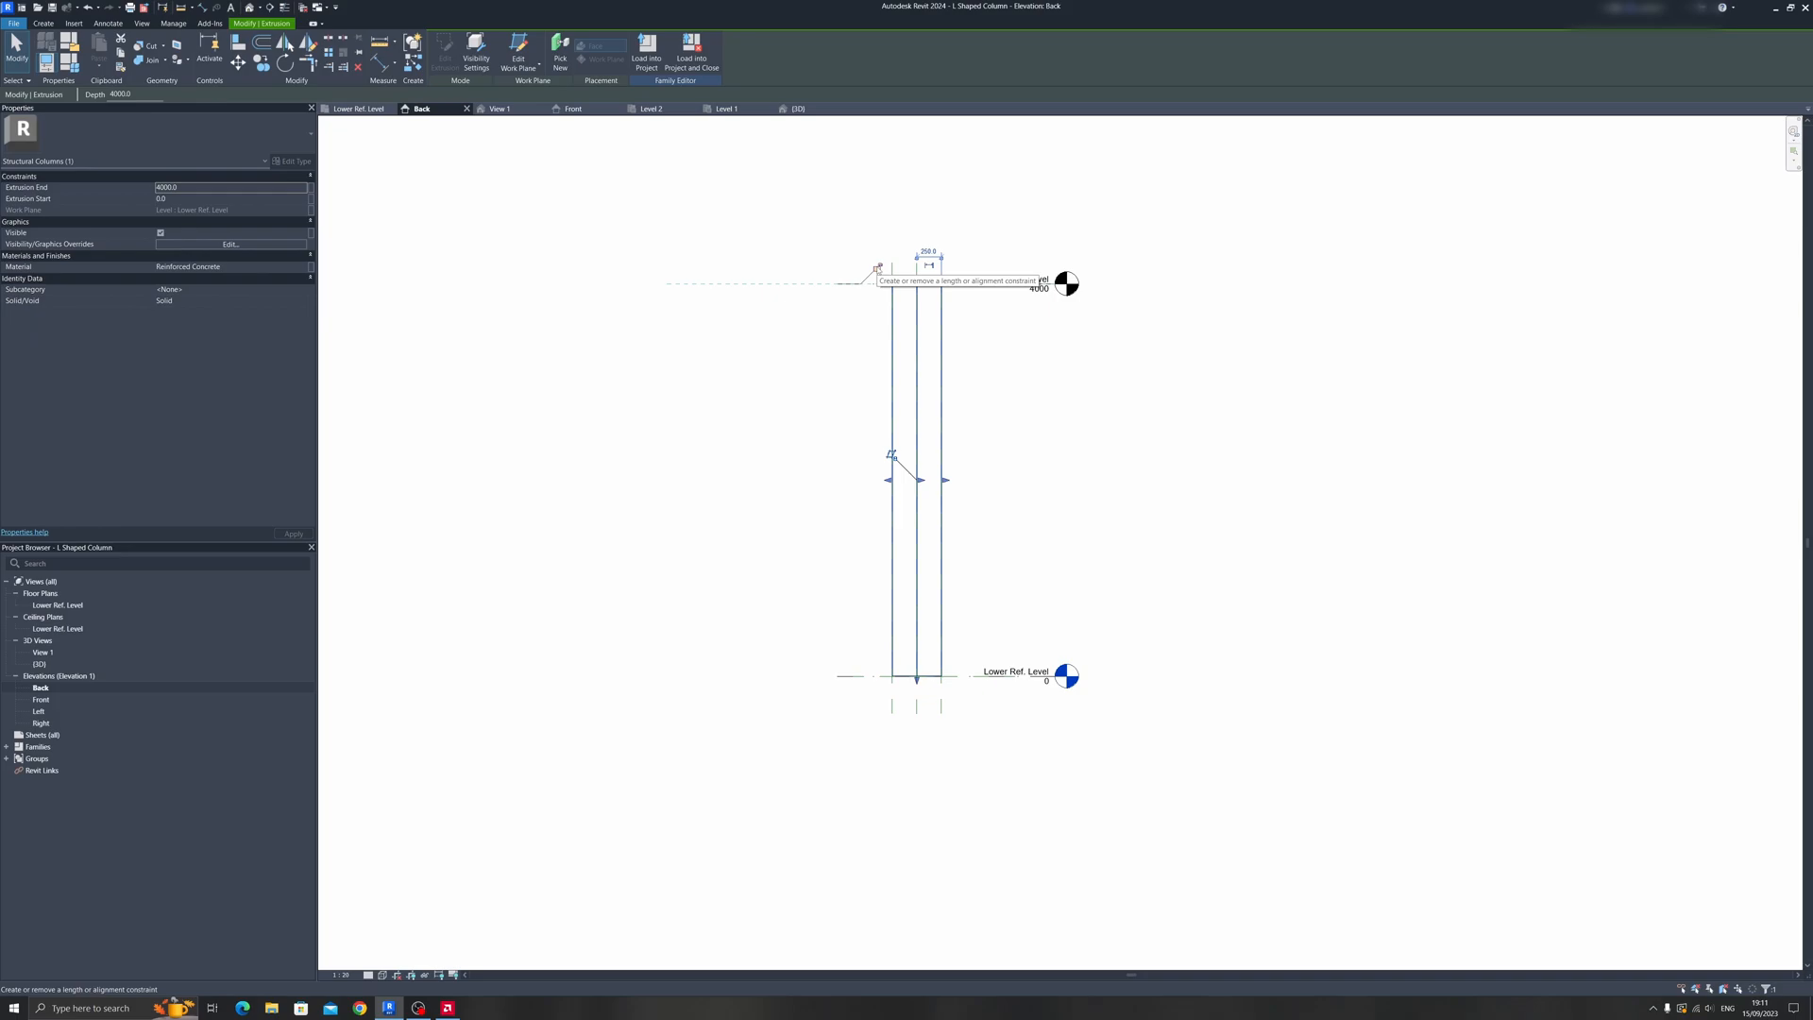
mouse_move(914, 284)
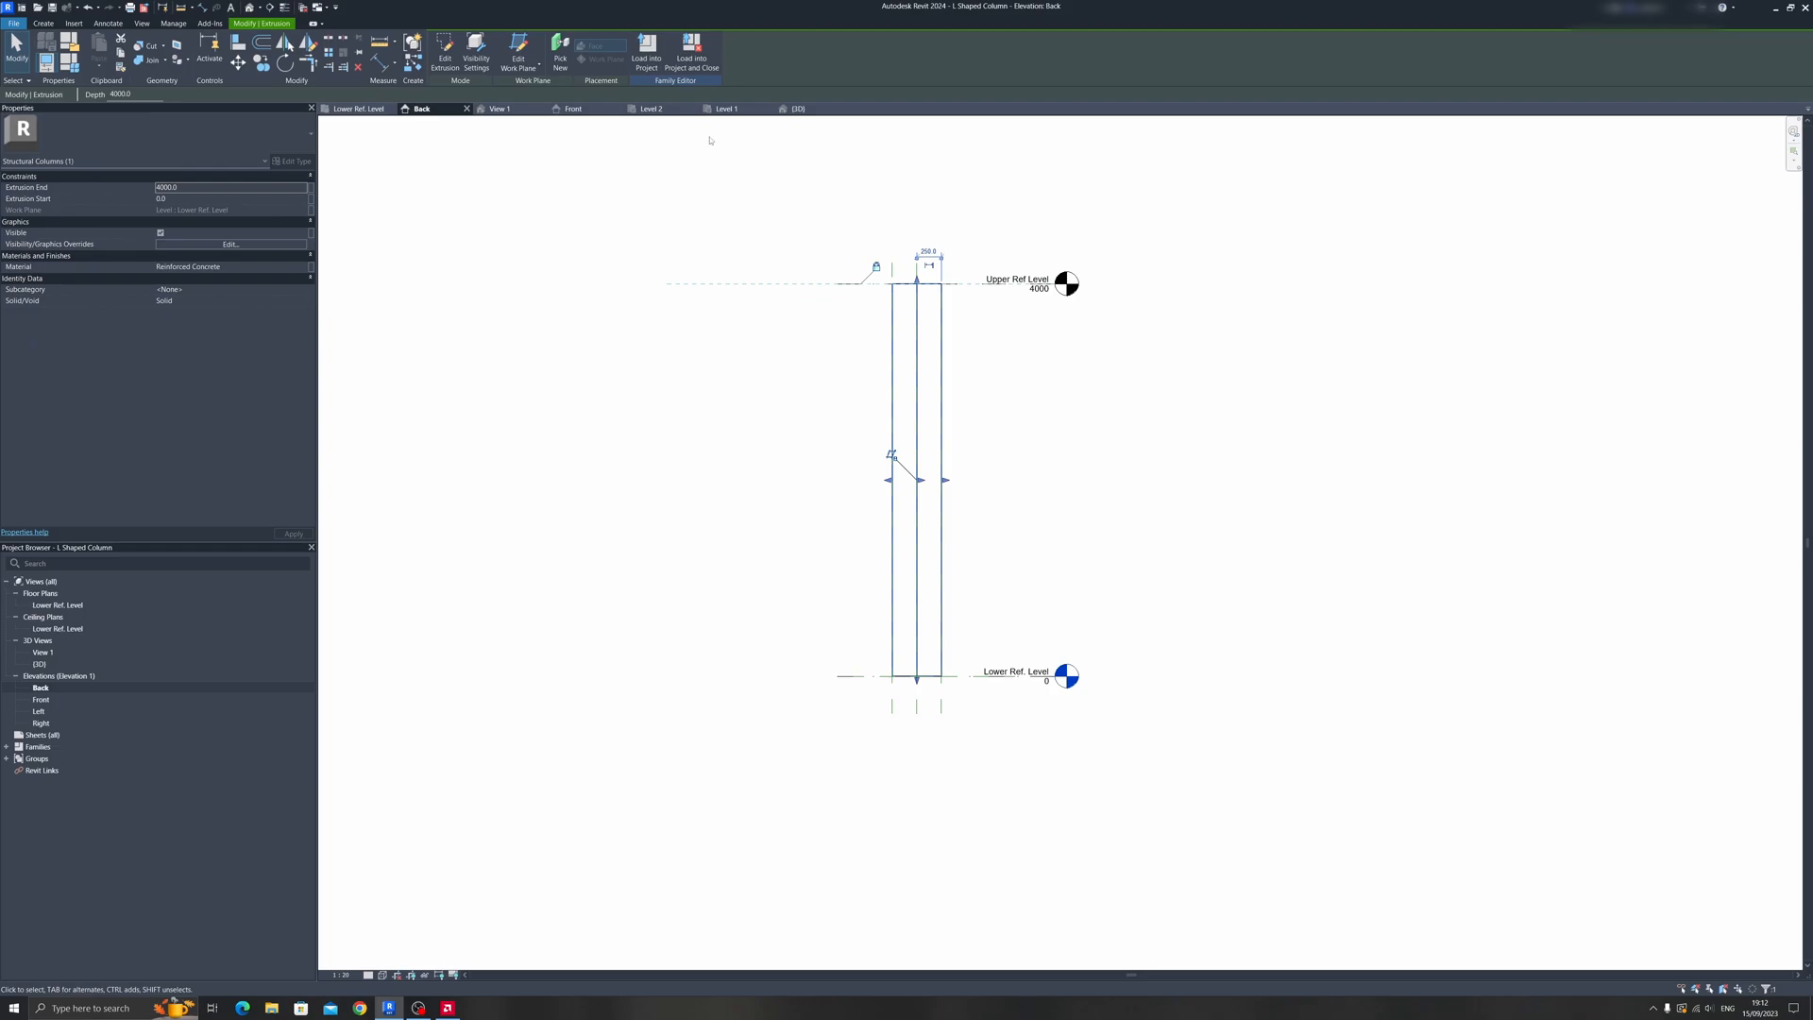
- Load the family into the project and review the column spanning Level 1 to Level 2
click(646, 55)
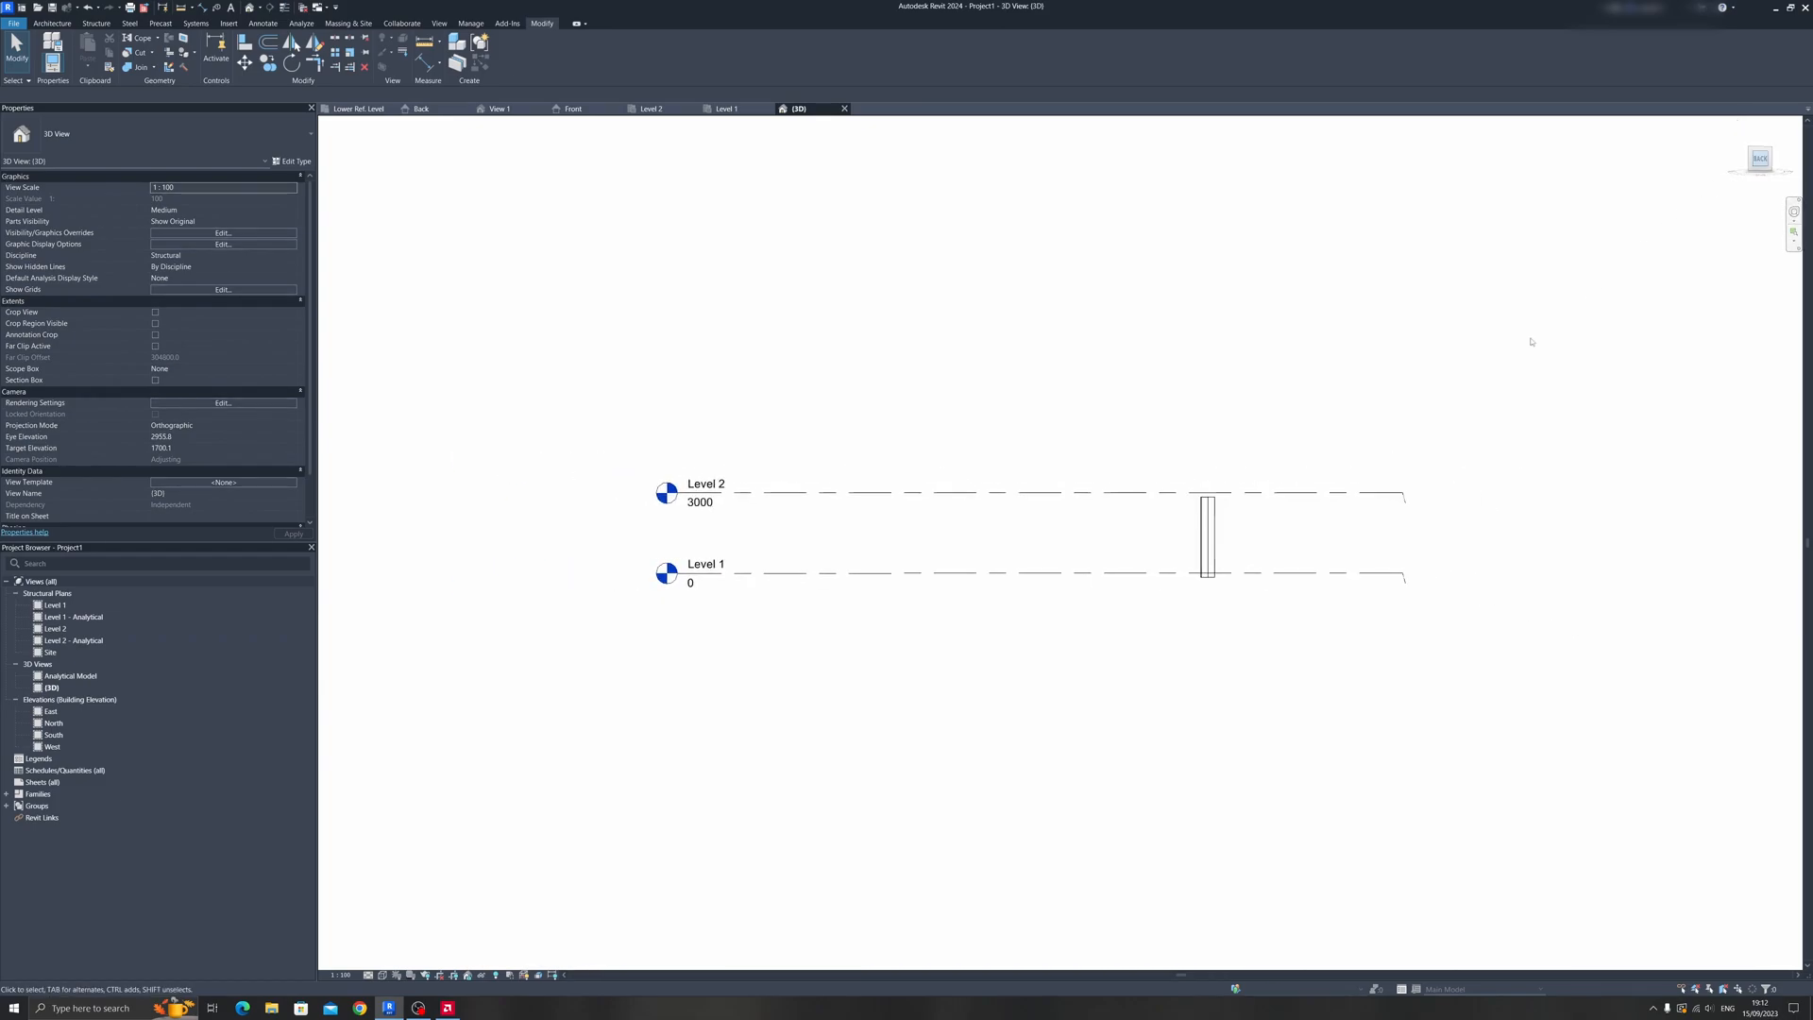
click(1206, 535)
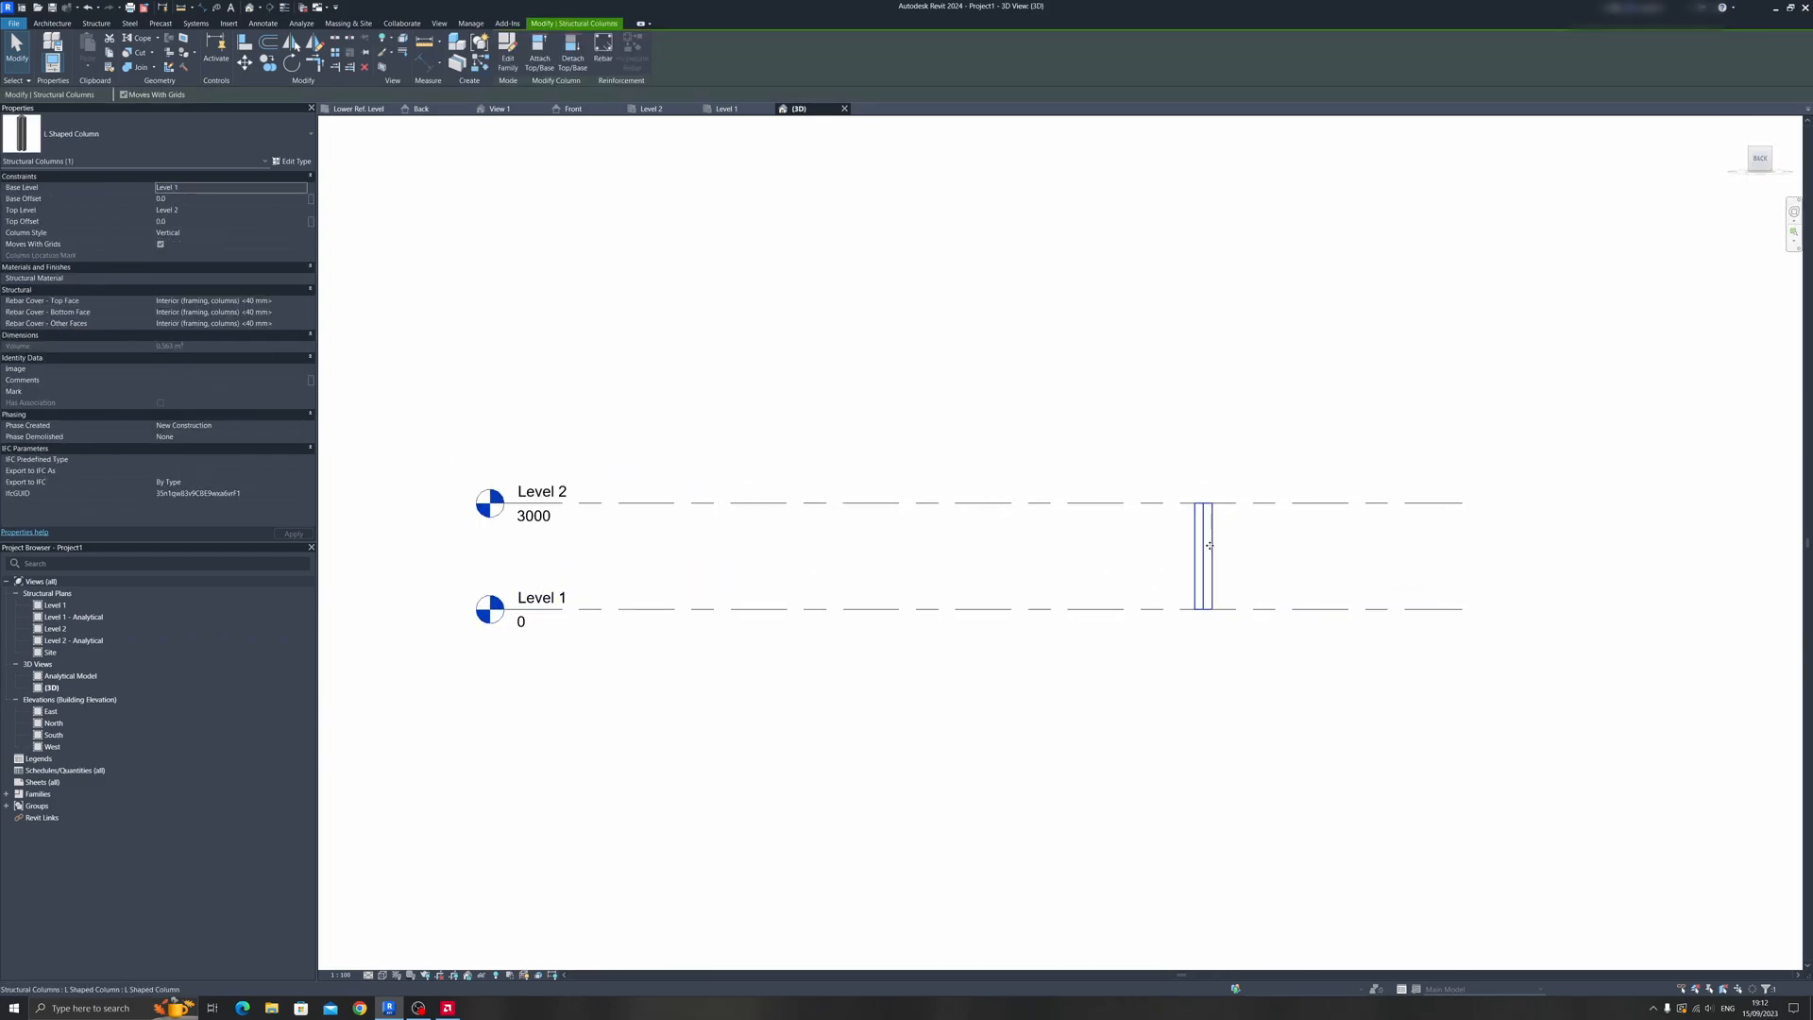
click(810, 608)
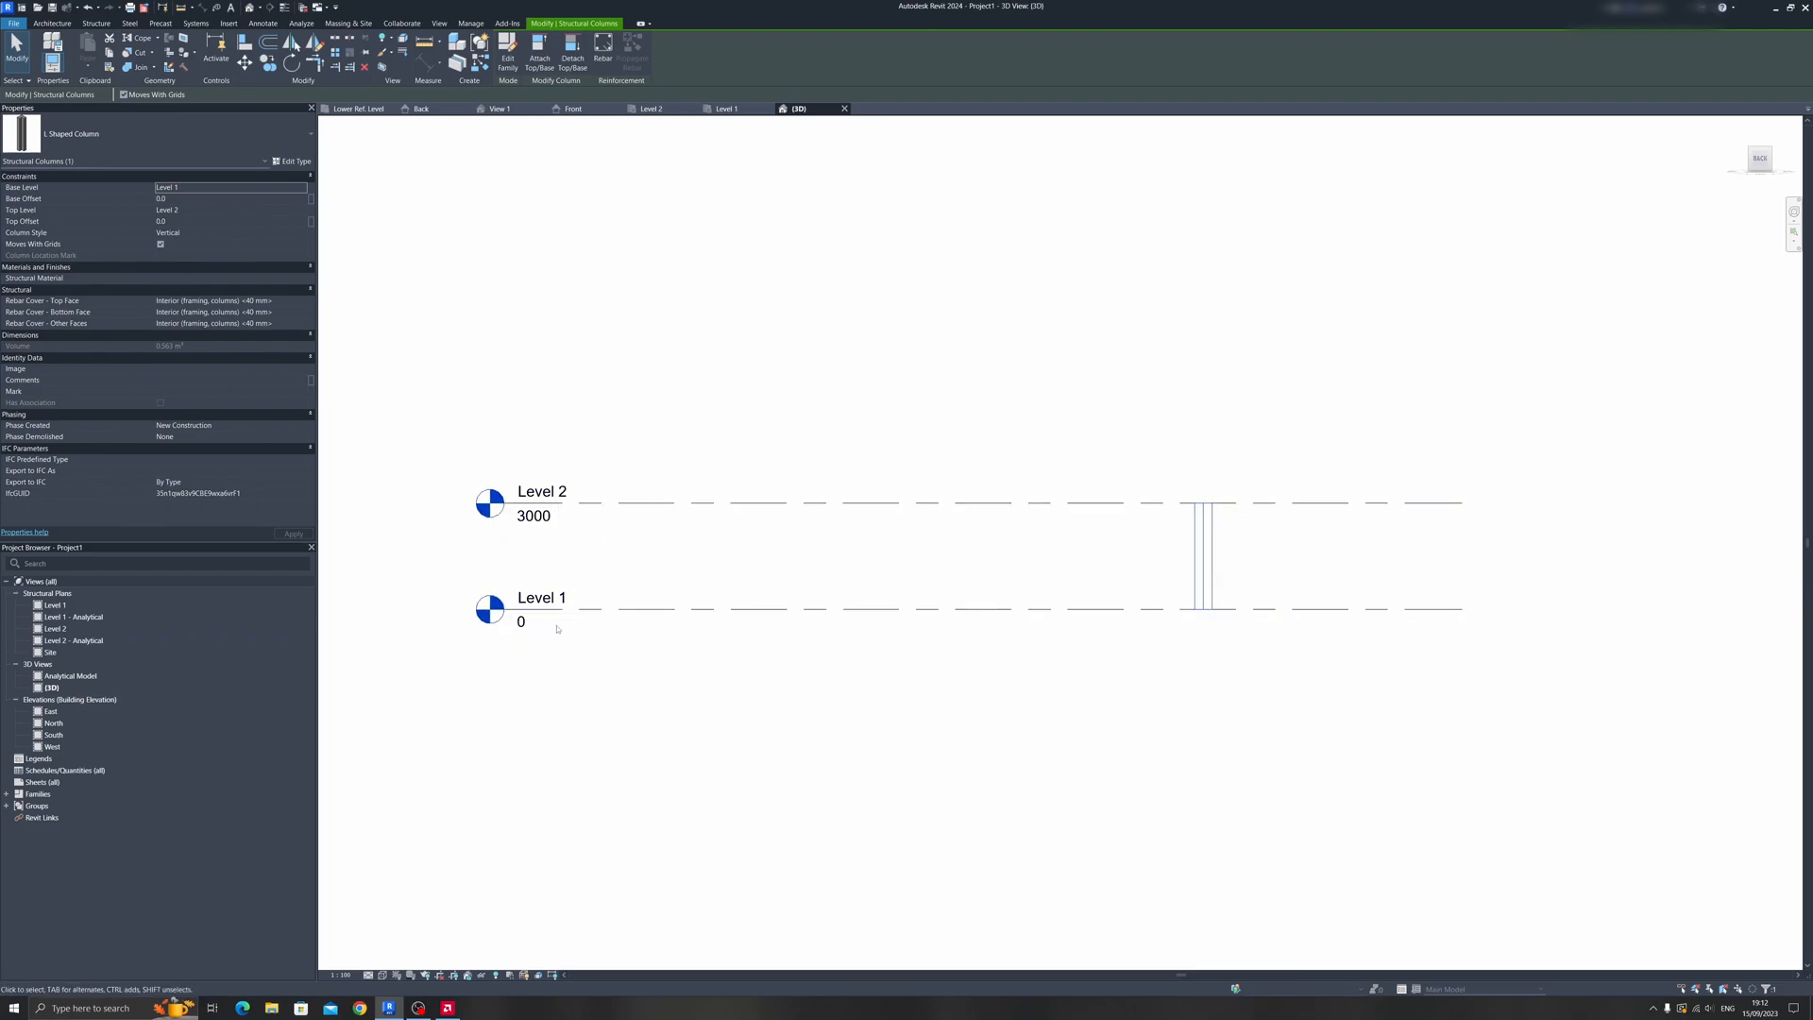
mouse_move(1025, 588)
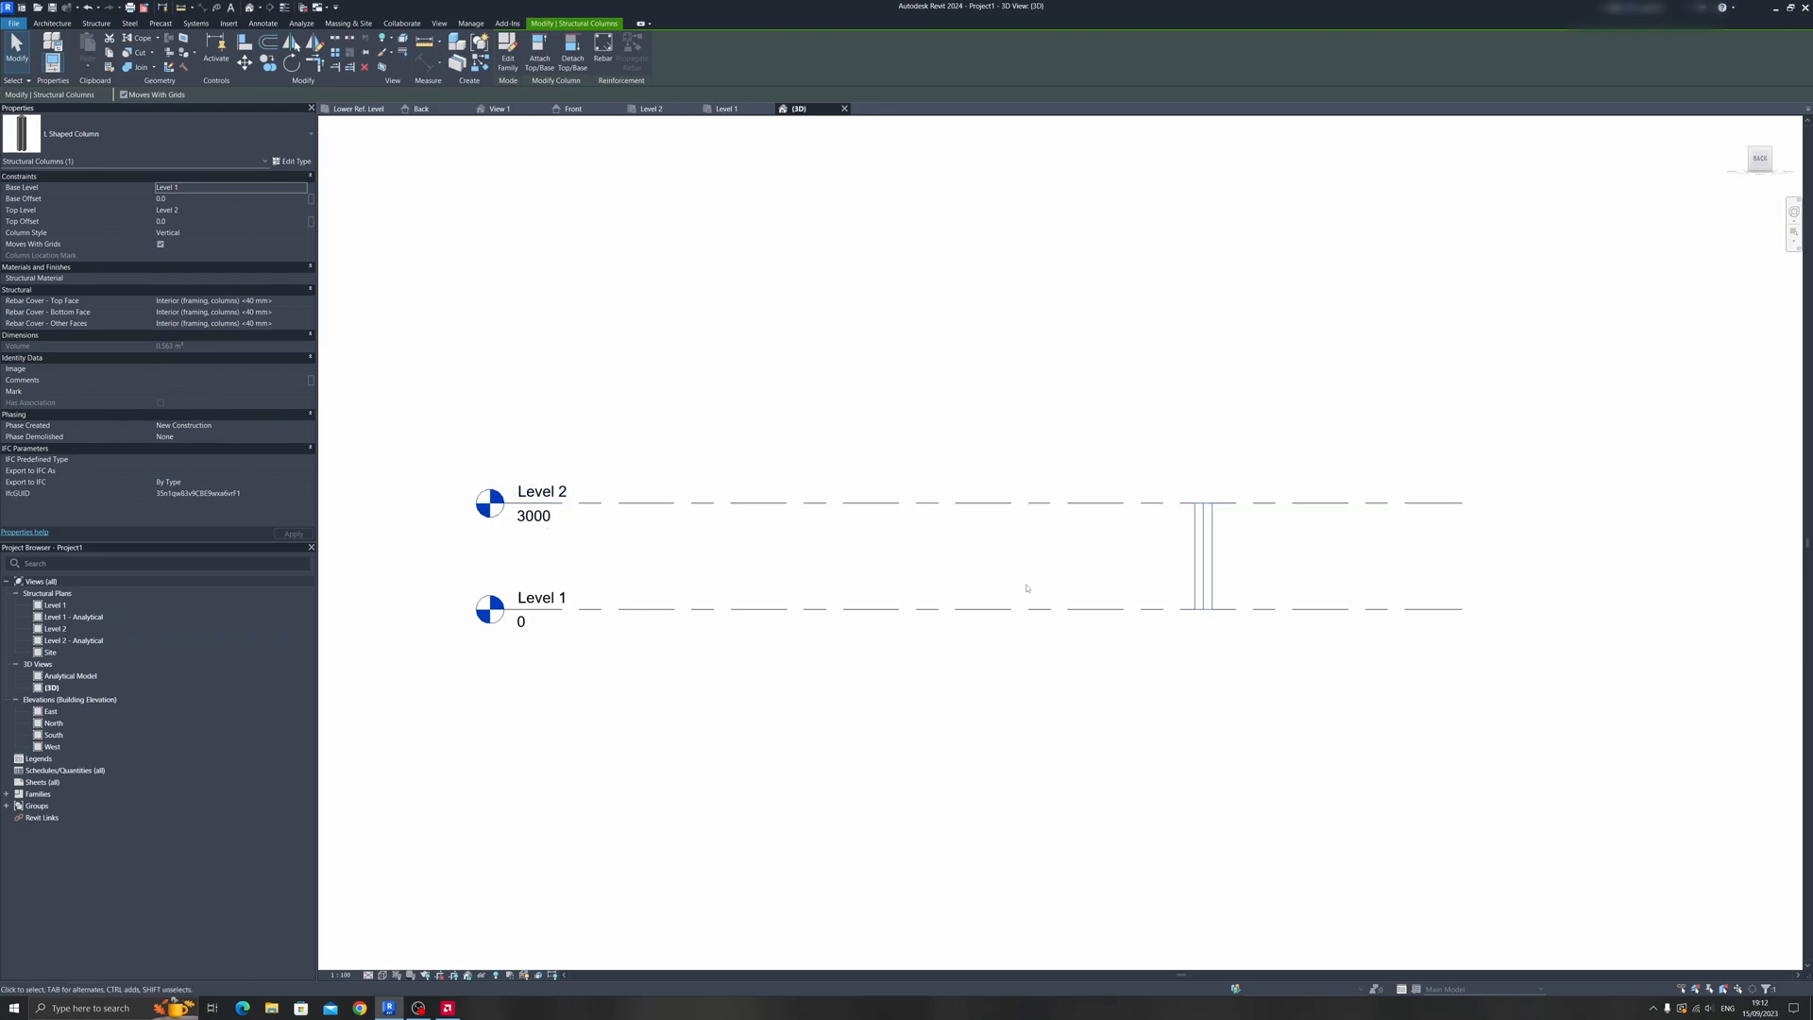
mouse_move(502, 547)
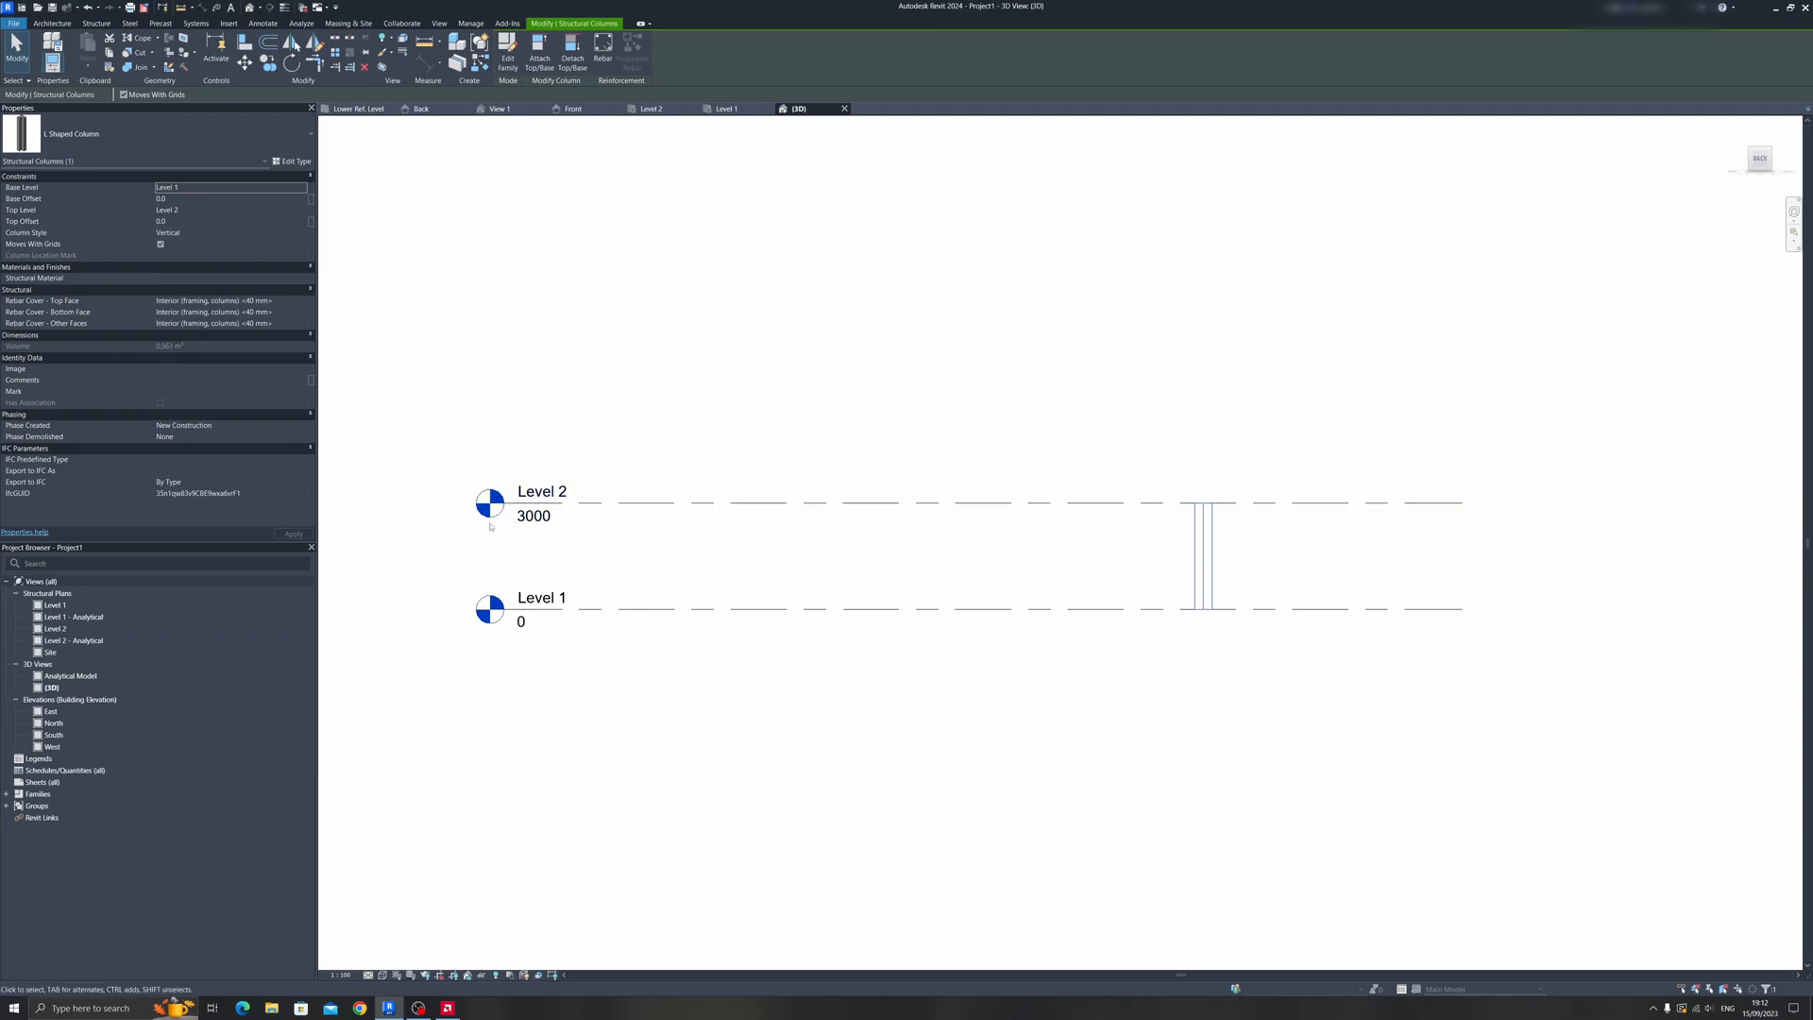
mouse_move(491, 503)
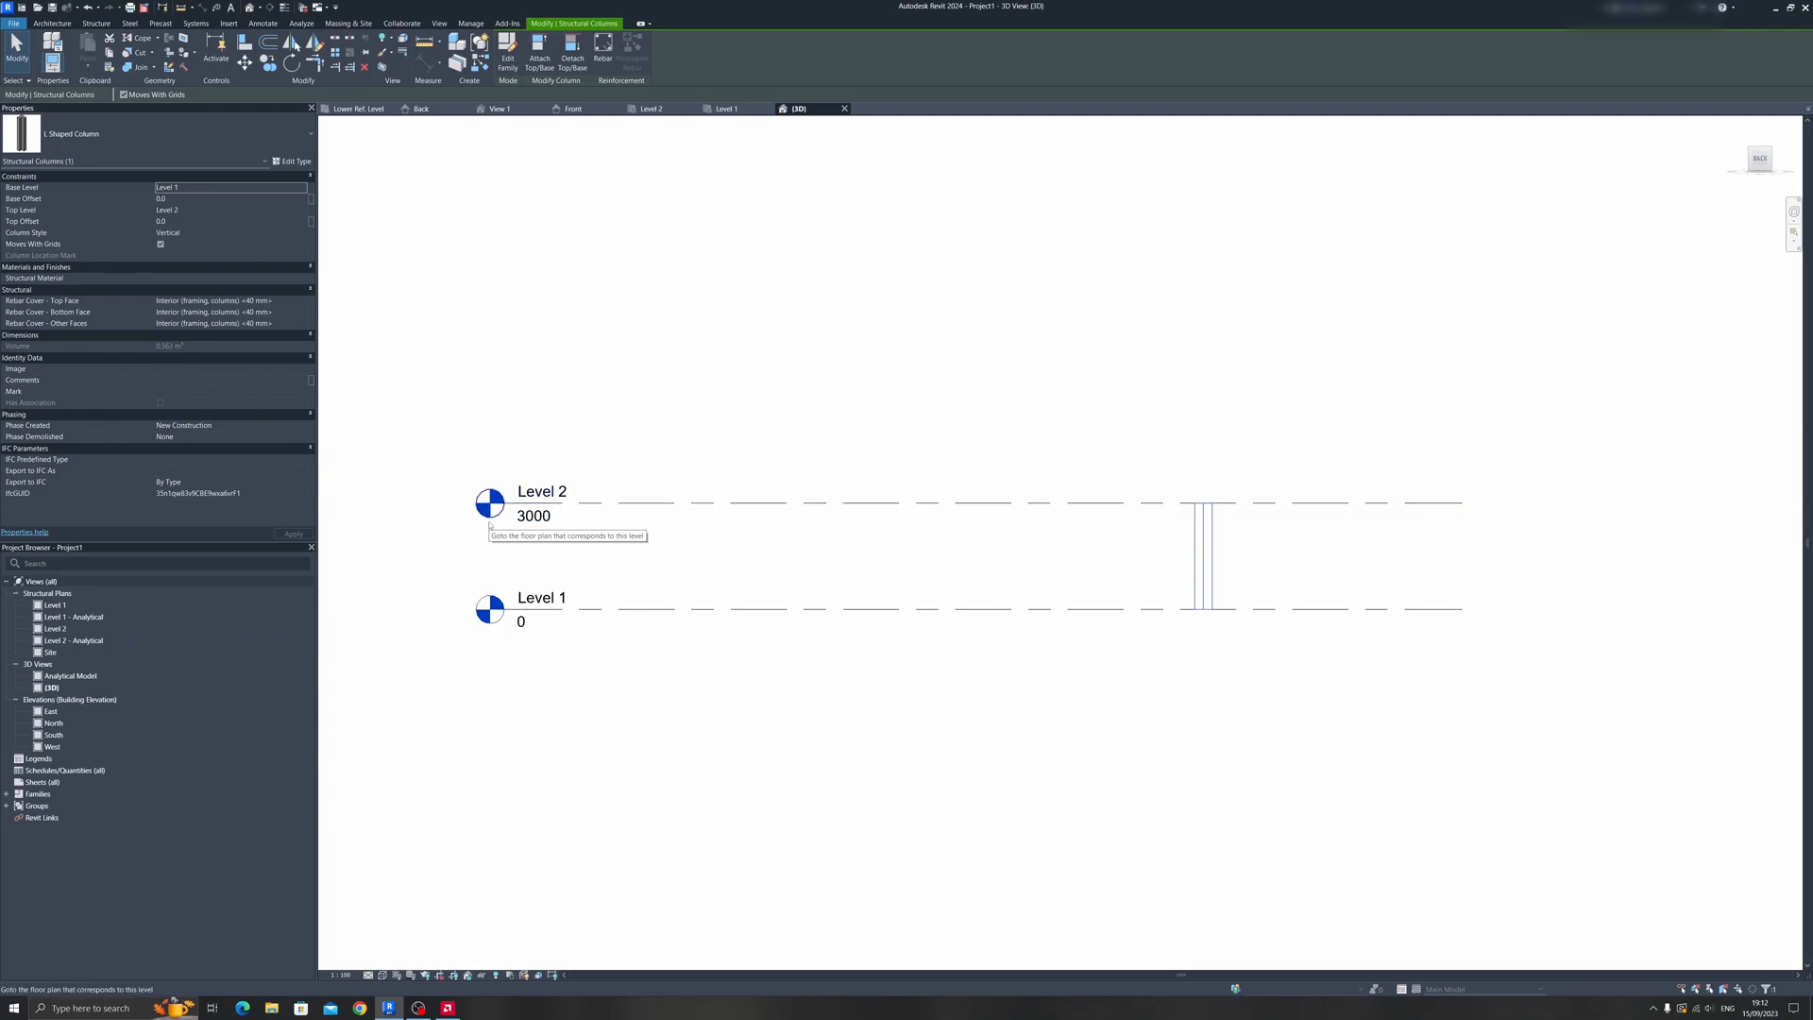